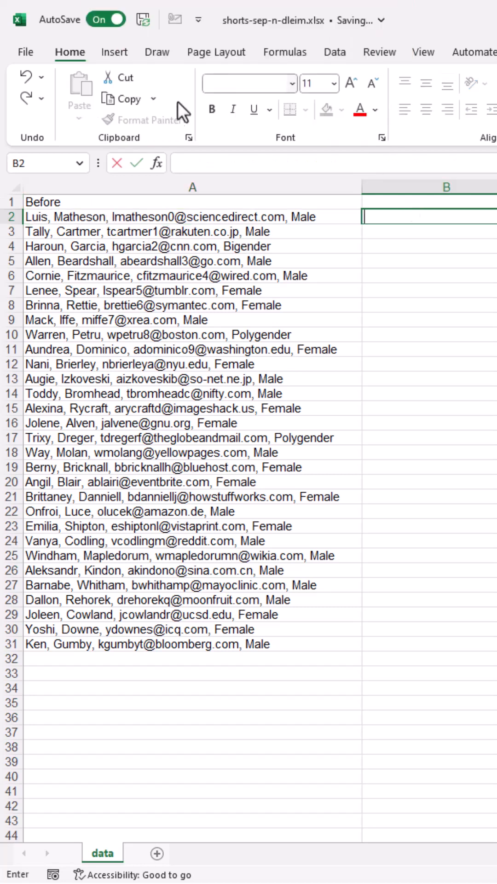
click(191, 217)
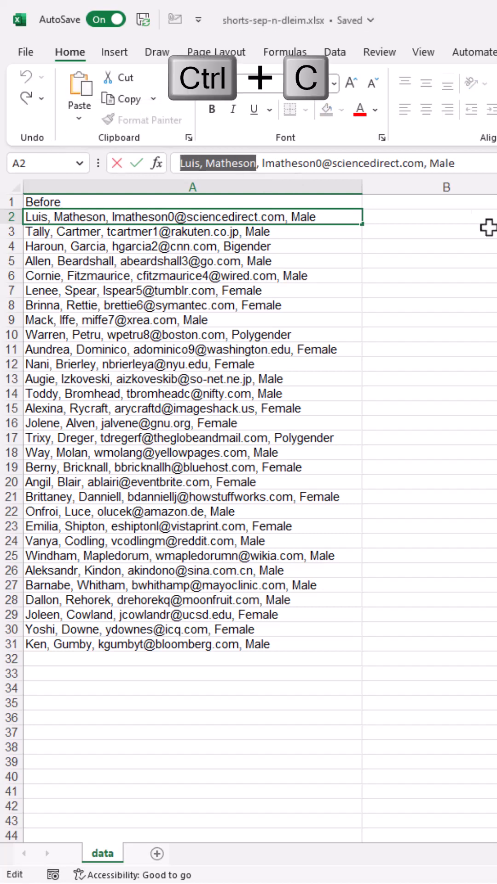
key(ctrl+v)
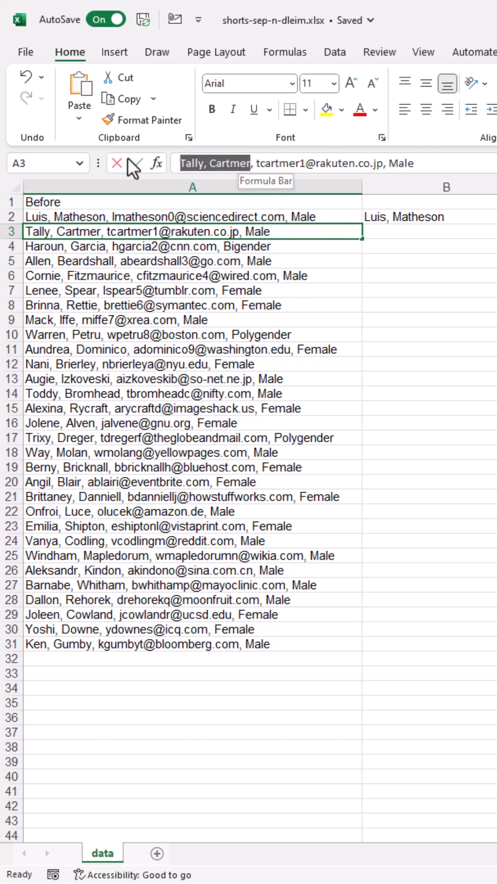
click(429, 231)
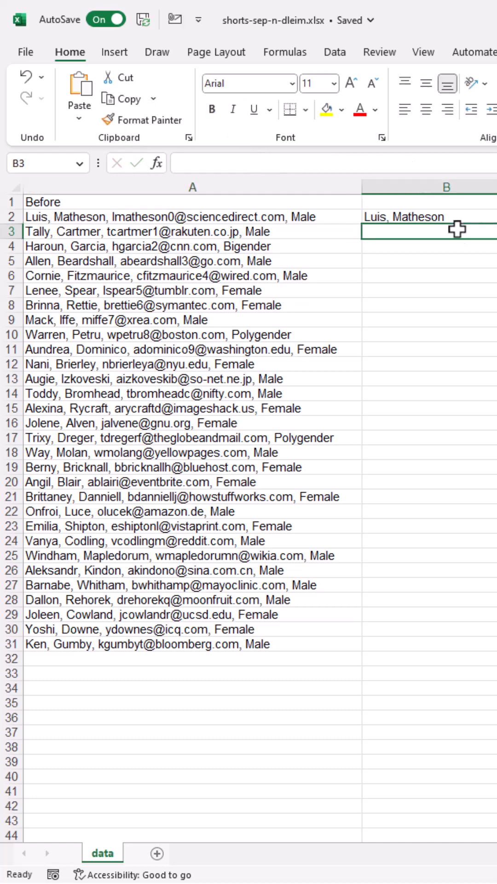
key(Ctrl+E)
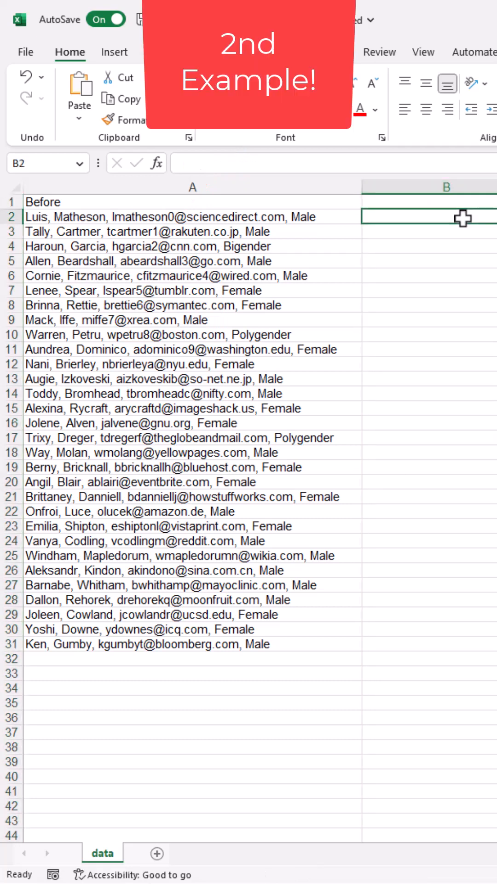
Step: Enter =TEXTBEFORE(A2,",",2) in B2 to return 'Luis, Matheson'
text(=text)
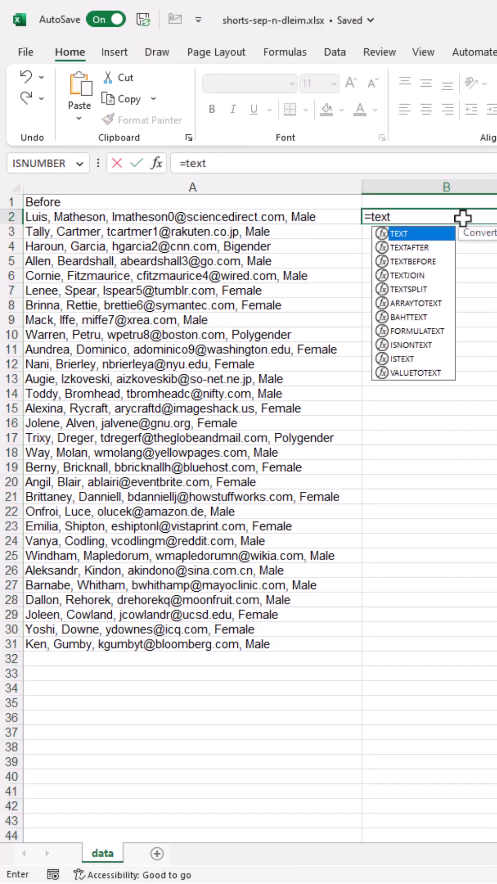
mouse_move(412, 261)
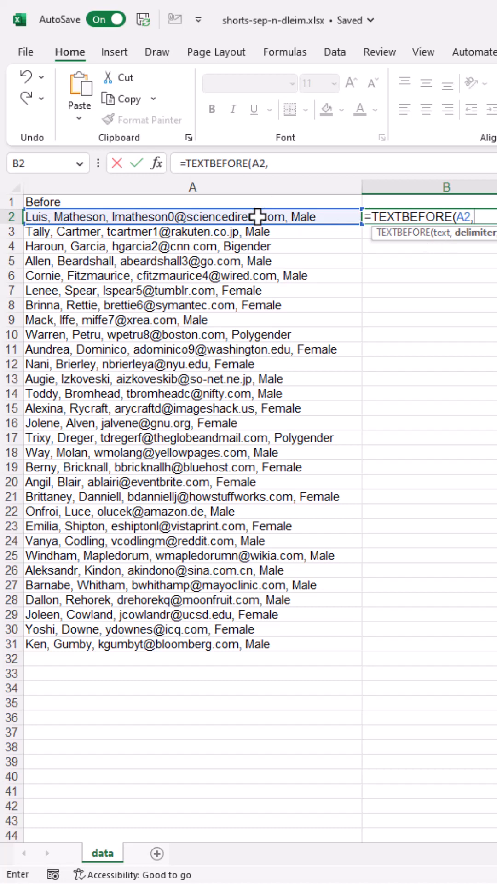
text(")
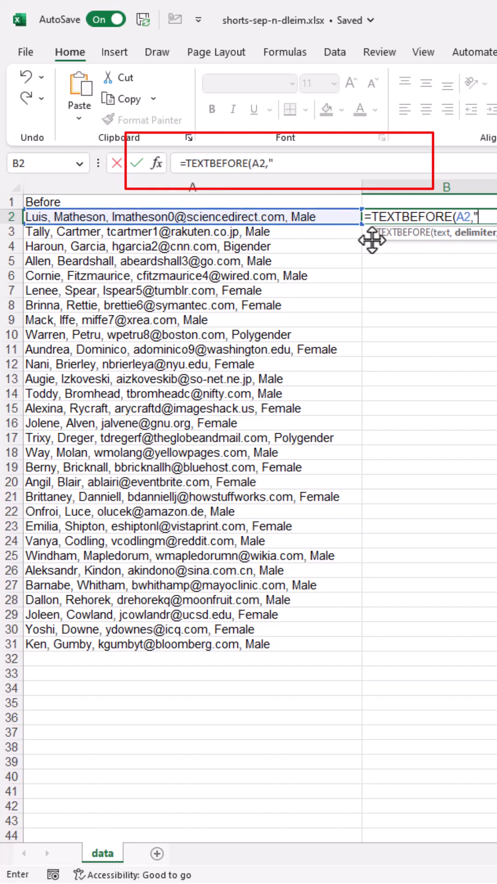
text(,)
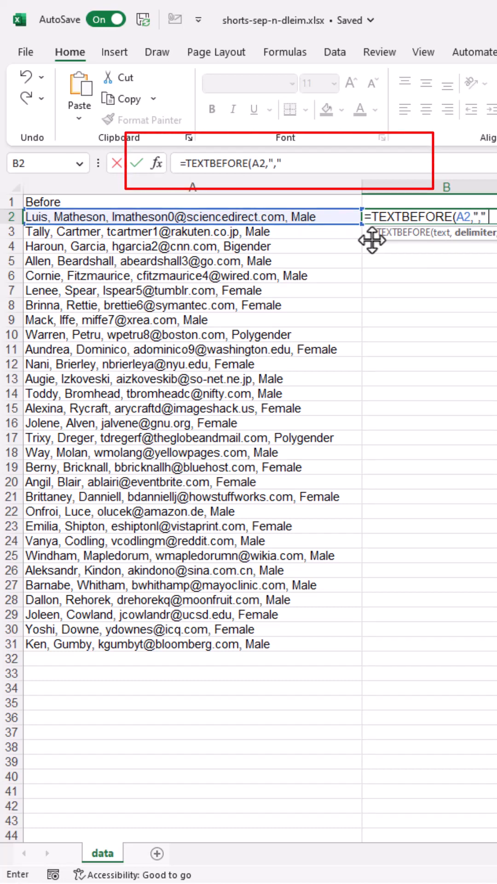
text(,)
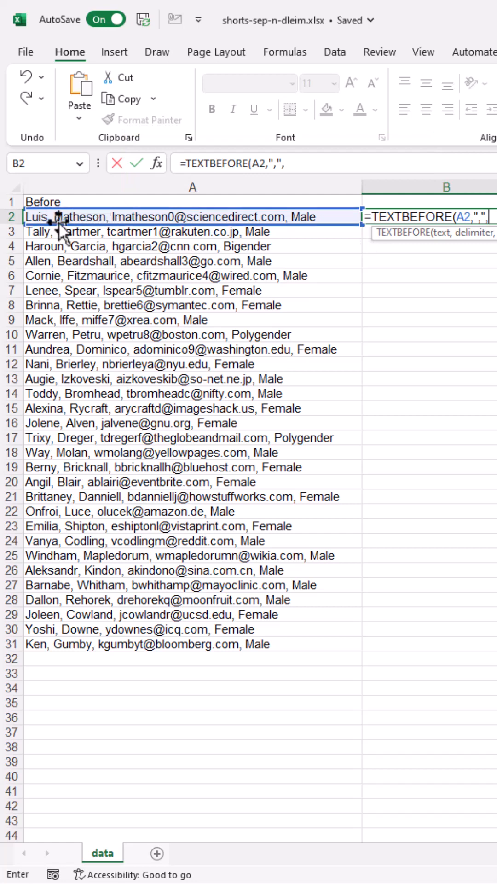
text(2)
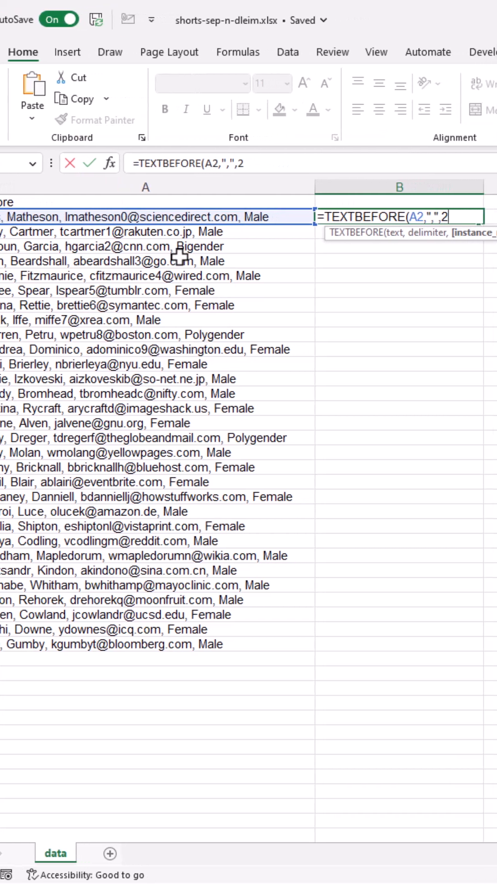
key(Enter)
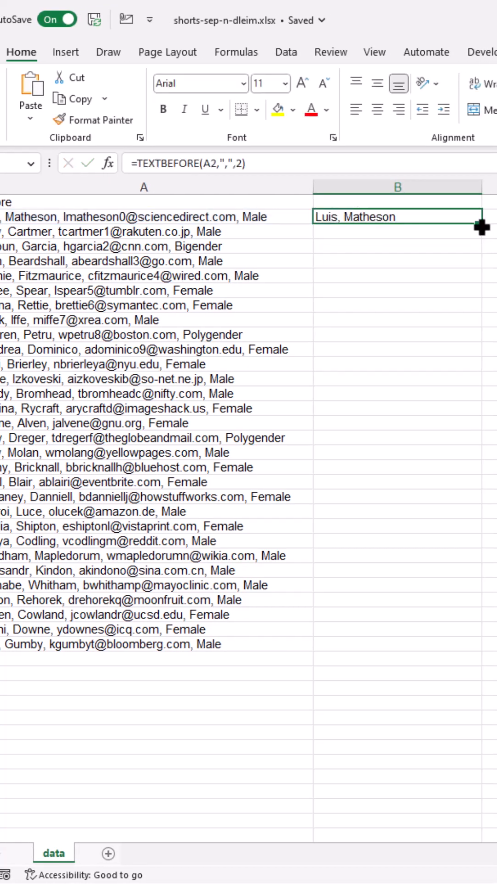